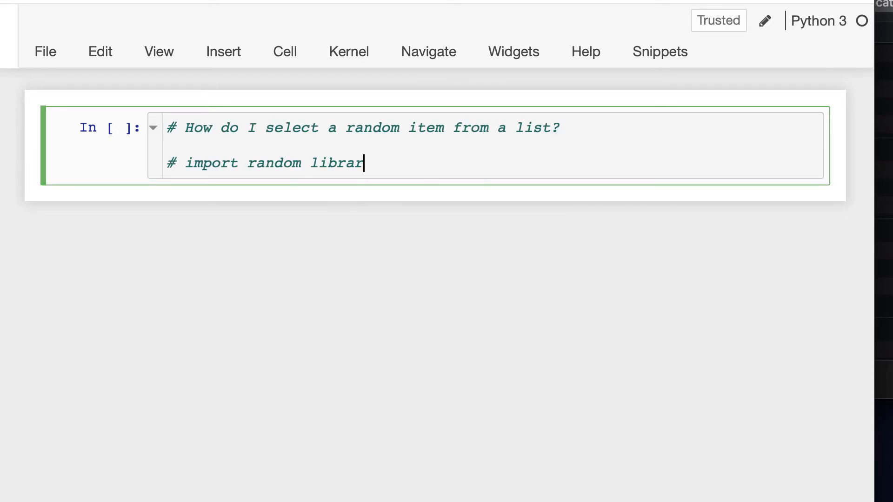
Complete 'import random' in the first cell and run it as cell [1].
{"action": "type", "text": "y"}
{"action": "type", "text": "import ran"}
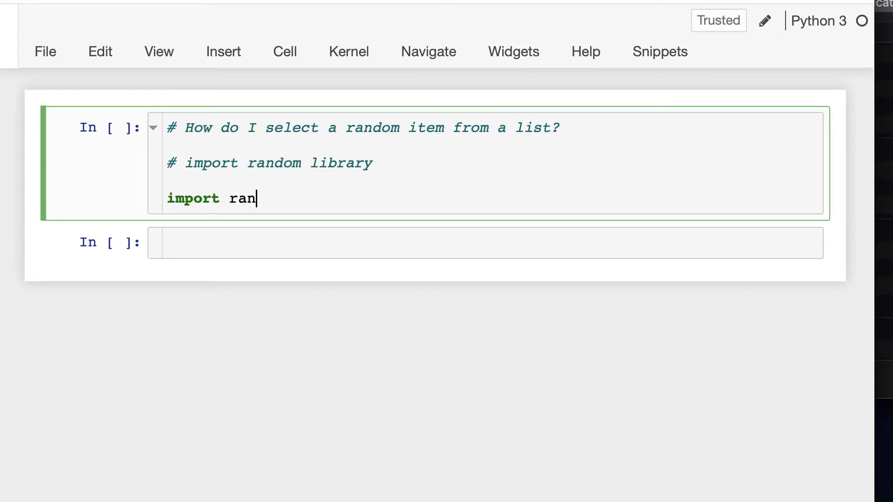
{"action": "type", "text": "dom"}
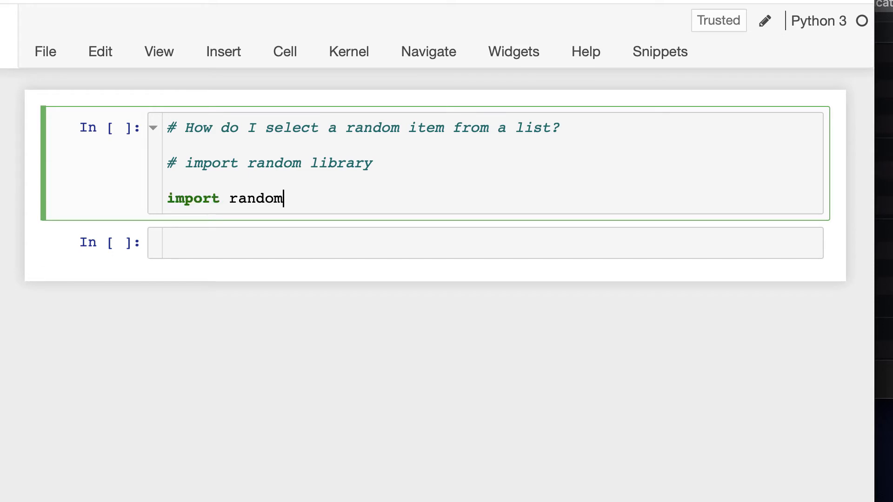
{"action": "key", "text": "shift+Return"}
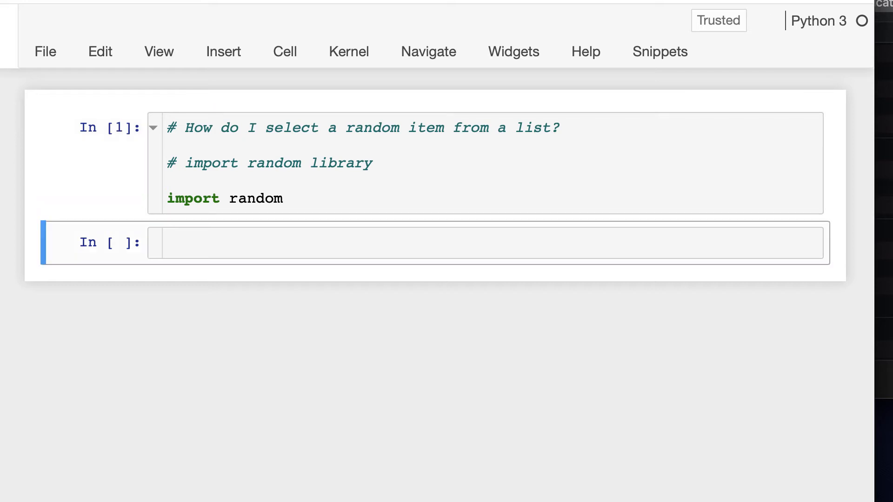
Write cities_to_visit = ['Miami', 'New York', 'Paris', 'Bogota', 'Madrid'] in the second cell.
{"action": "left_click", "coordinate": [380, 241]}
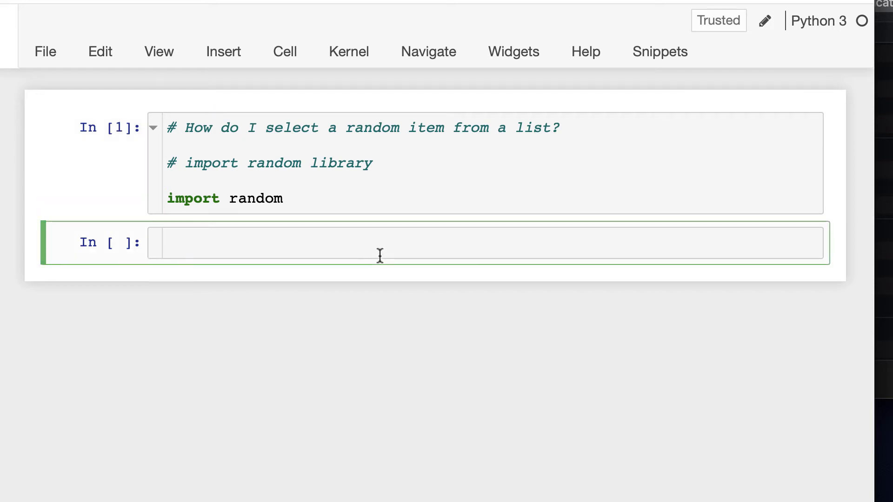
{"action": "type", "text": "citie"}
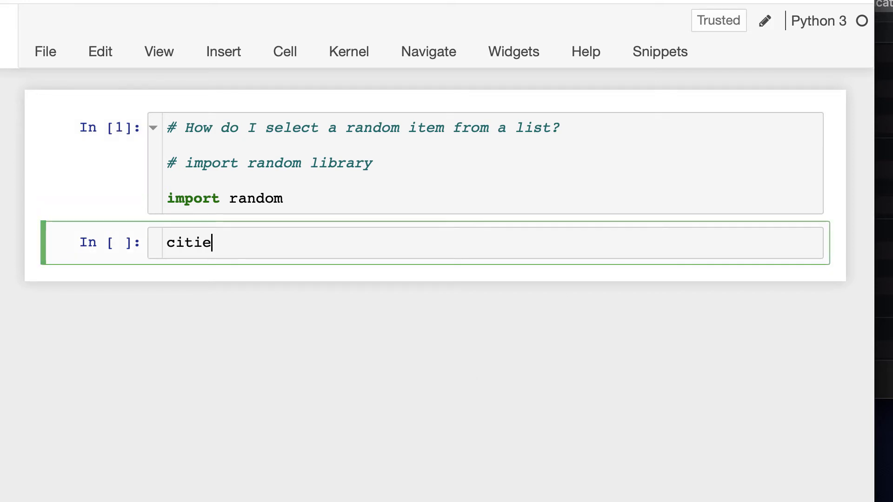
{"action": "type", "text": "s_to_visi"}
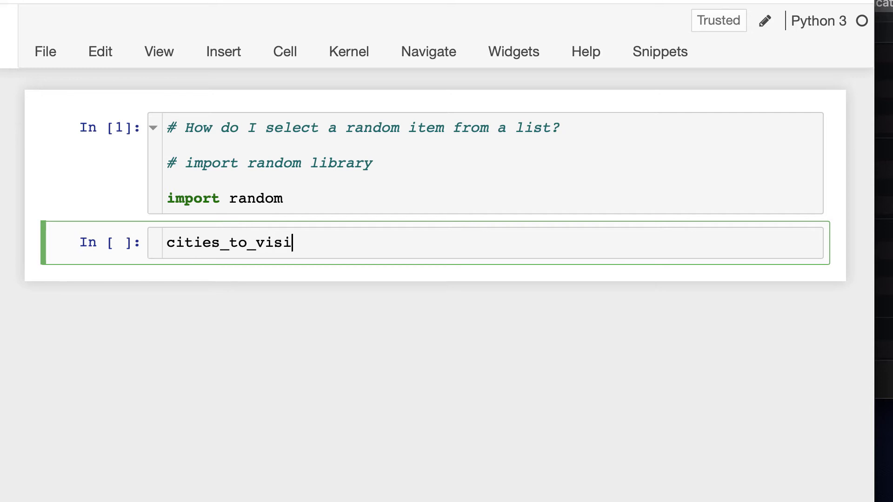
{"action": "type", "text": "t ="}
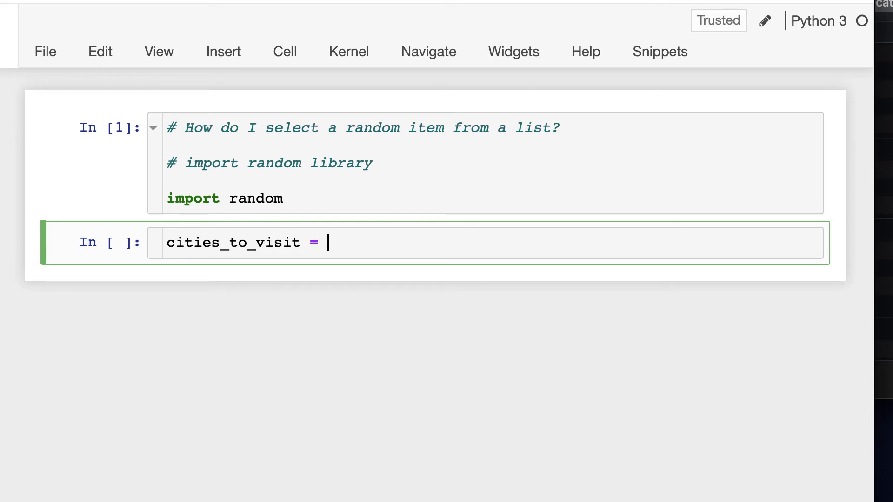
{"action": "type", "text": "['']"}
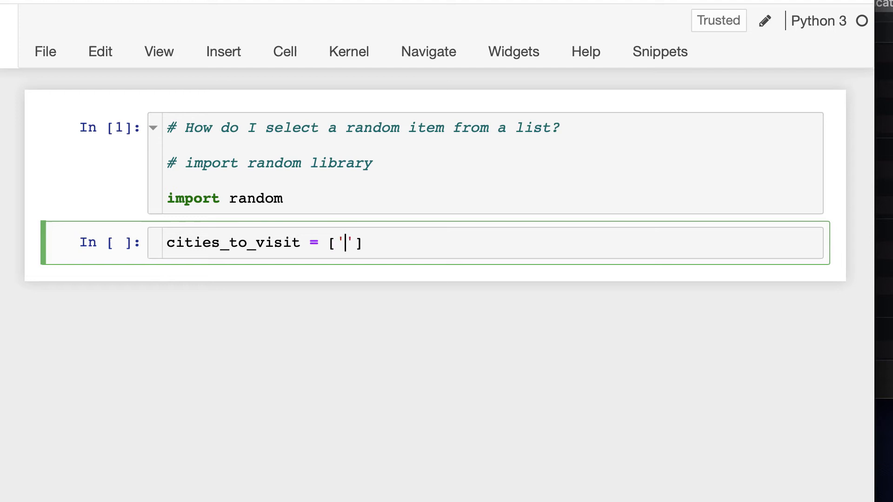
{"action": "type", "text": "Miami',"}
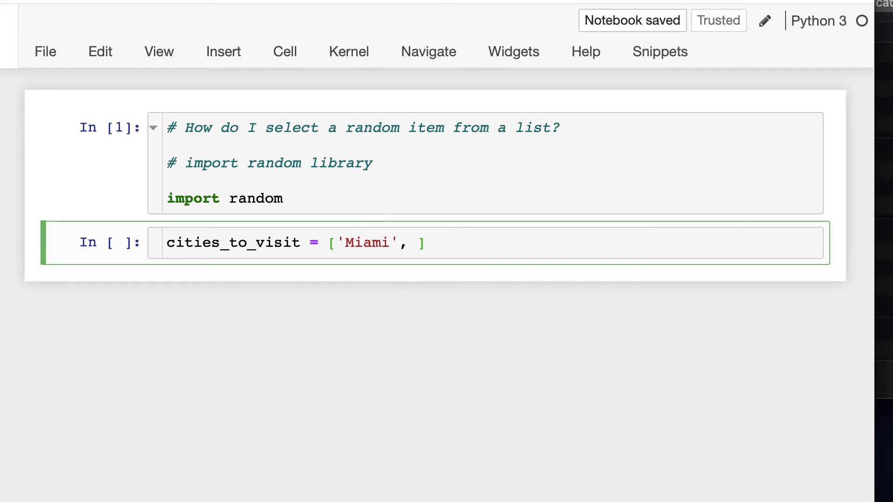
{"action": "type", "text": "Ne"}
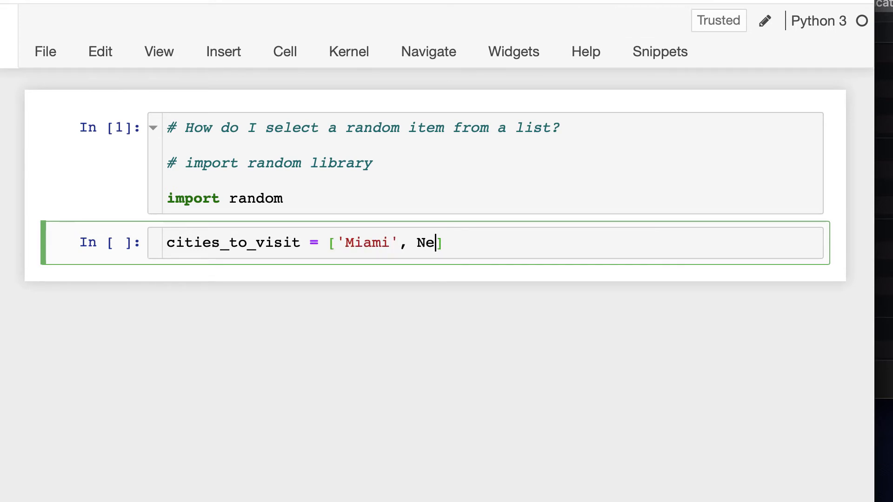
{"action": "type", "text": "w York"}
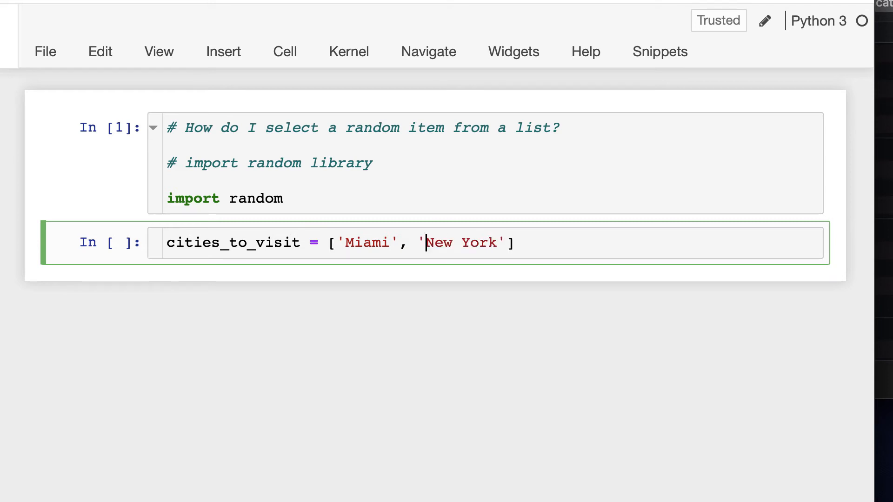
{"action": "type", "text": ", Paris"}
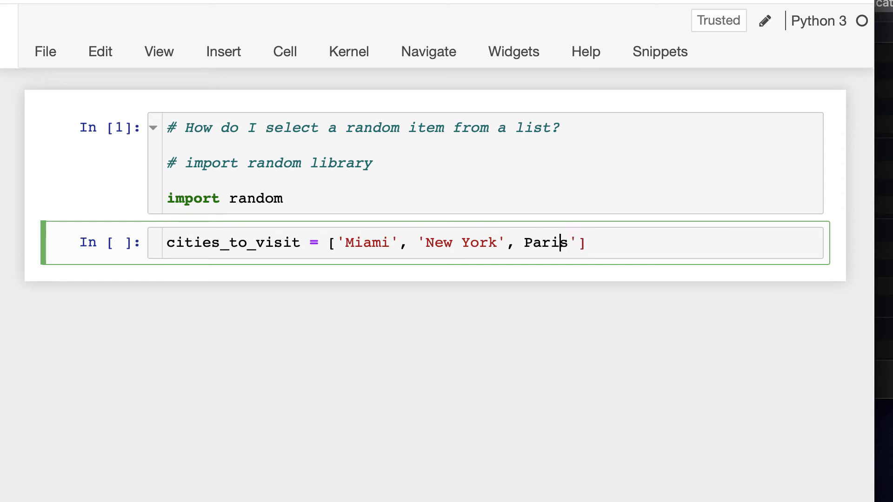
{"action": "type", "text": "'"}
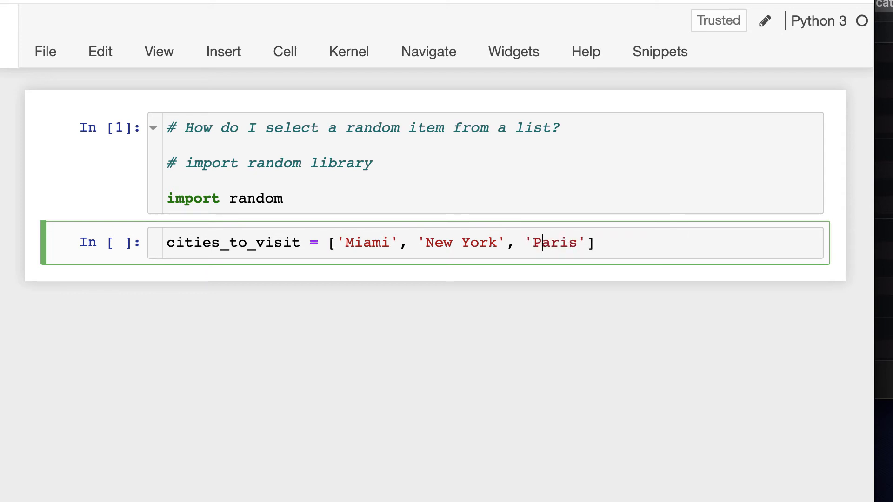
{"action": "type", "text": ","}
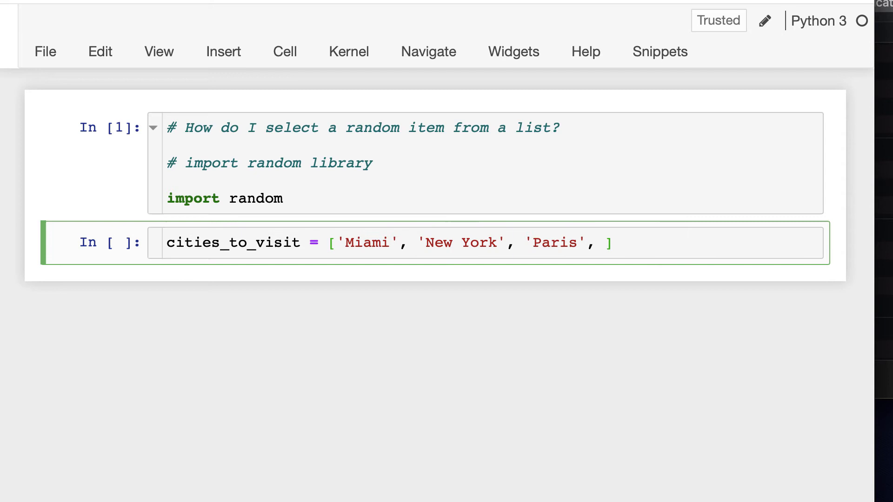
{"action": "type", "text": "'B'"}
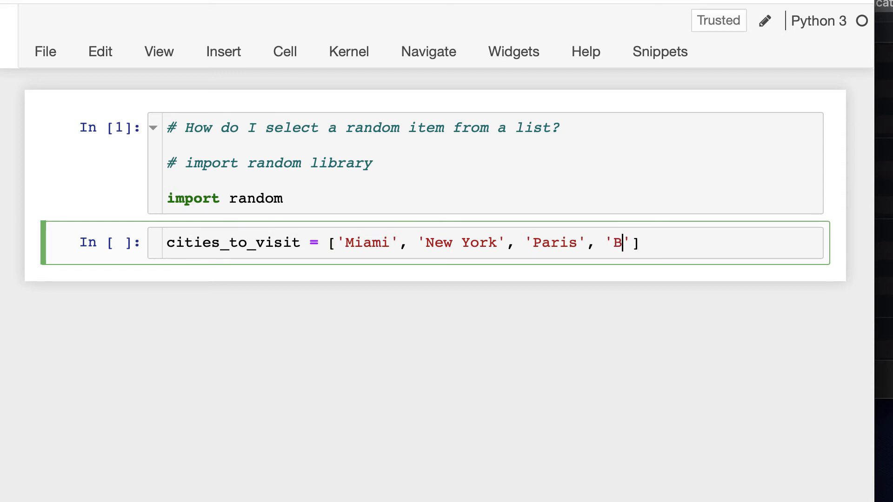
{"action": "type", "text": "ogota"}
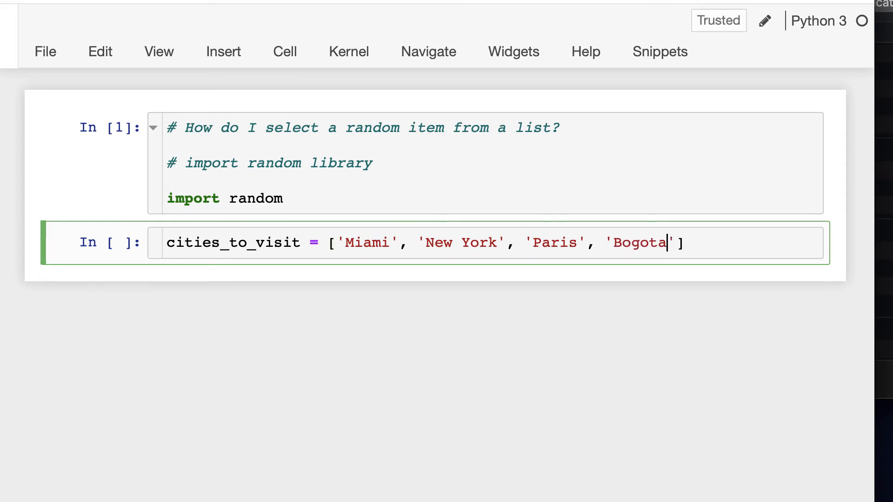
{"action": "type", "text": ","}
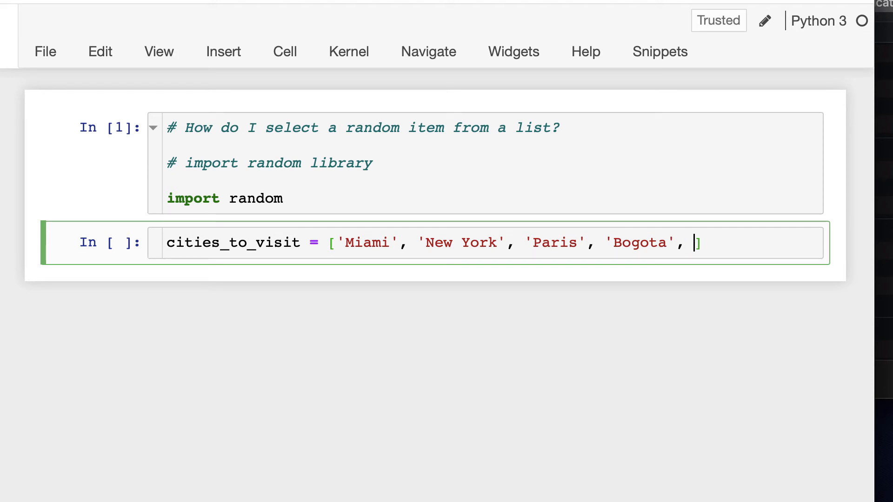
{"action": "type", "text": "Madri"}
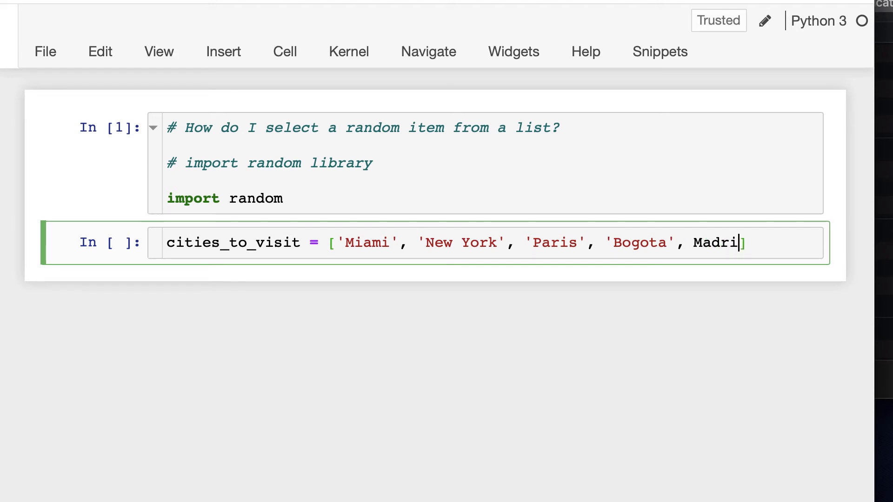
{"action": "type", "text": "d'"}
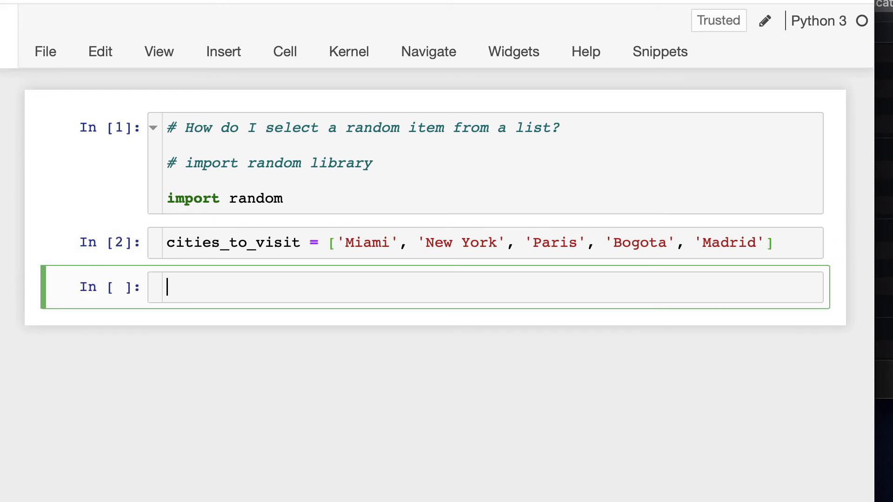
Write print(random.choice(cities_to_visit)) and run it, getting a random city.
{"action": "type", "text": "print(ra"}
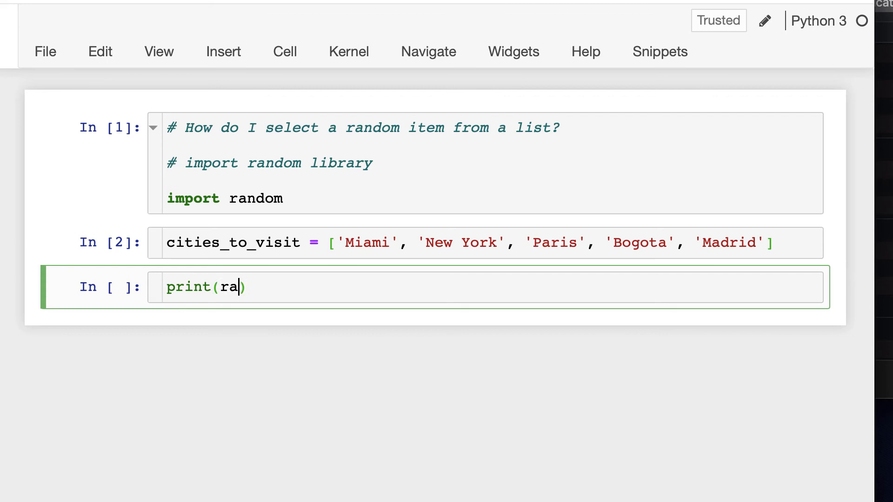
{"action": "type", "text": "ndom.choi"}
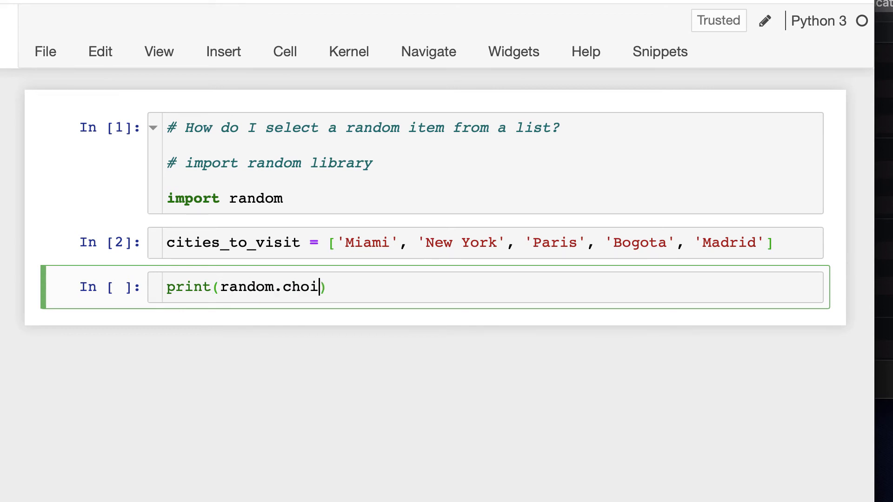
{"action": "type", "text": "ce(cities"}
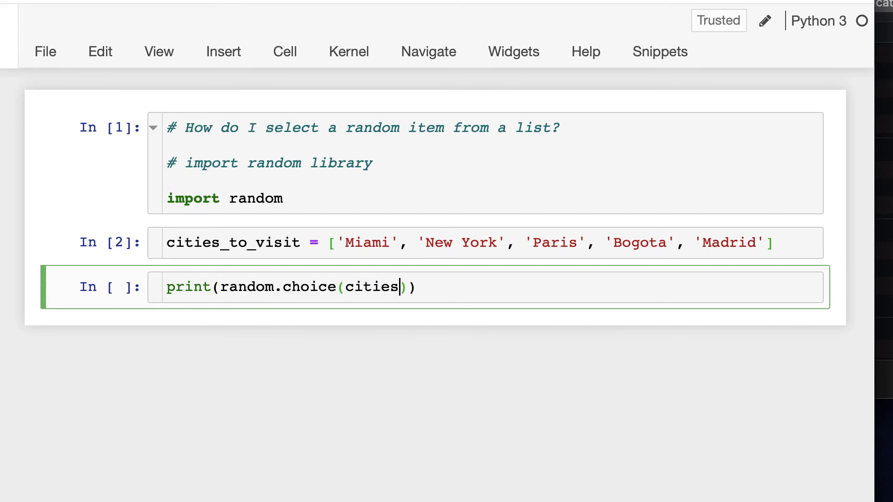
{"action": "type", "text": "_to_visit"}
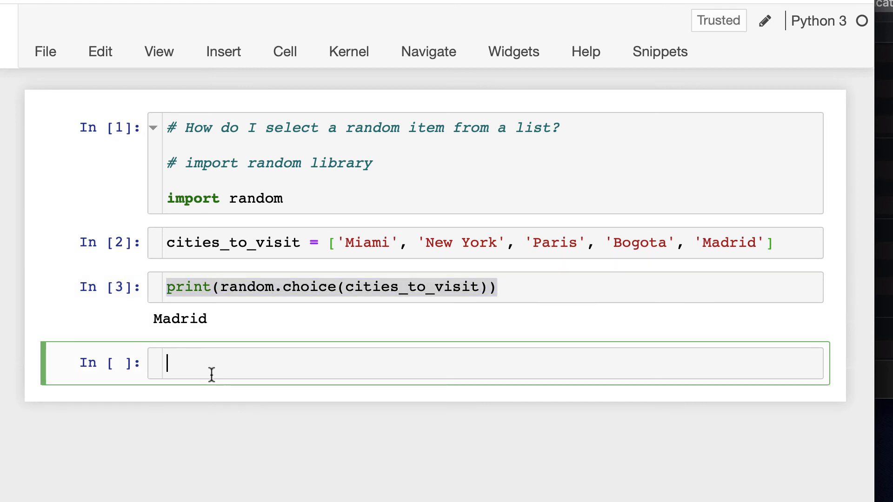
{"action": "key", "text": "shift+enter"}
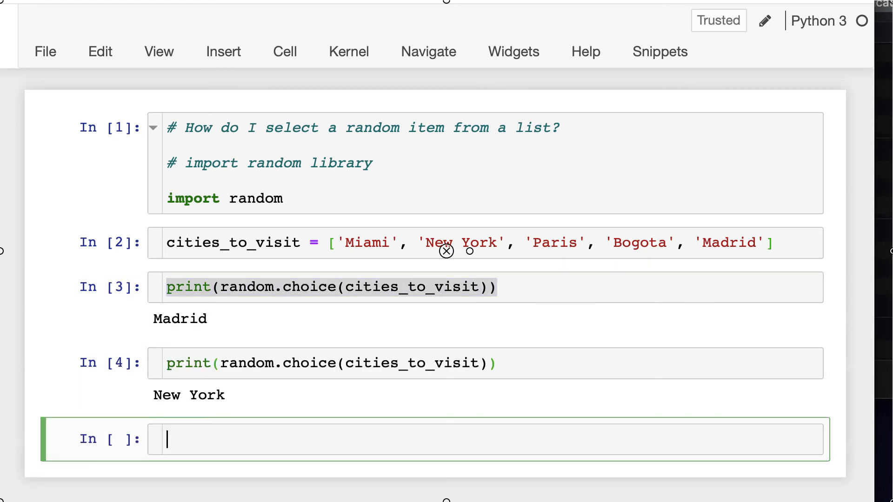